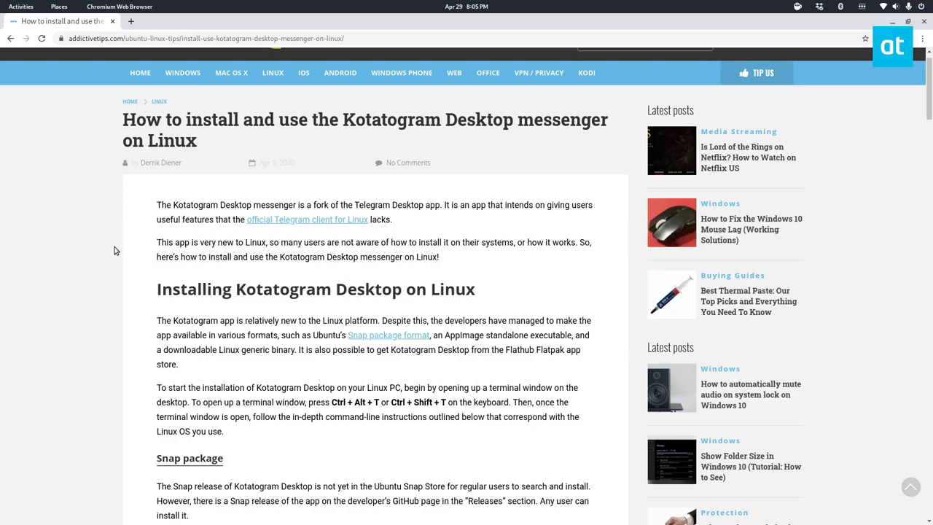
Scroll to the article's Flatpak section and highlight the 'flatpak install flathub io.github.kotatogram' command.
scroll(down, 3)
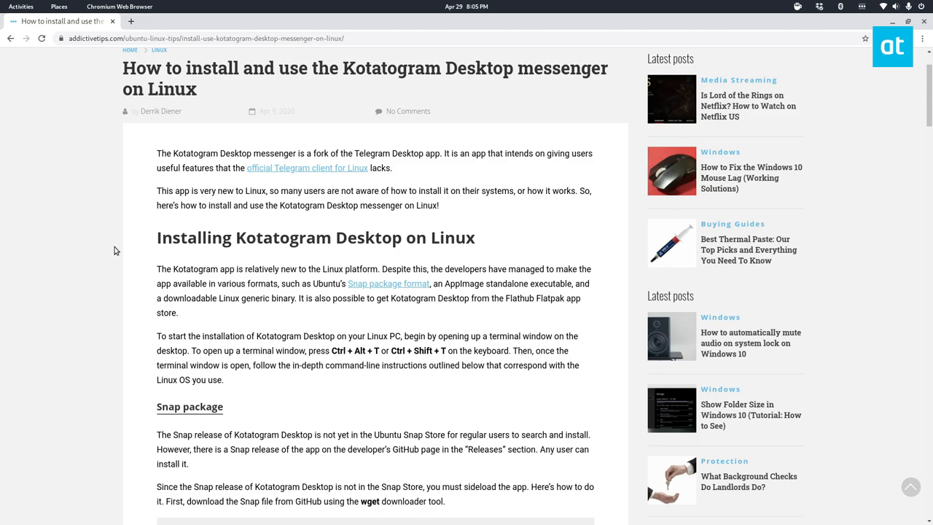
scroll(down, 3)
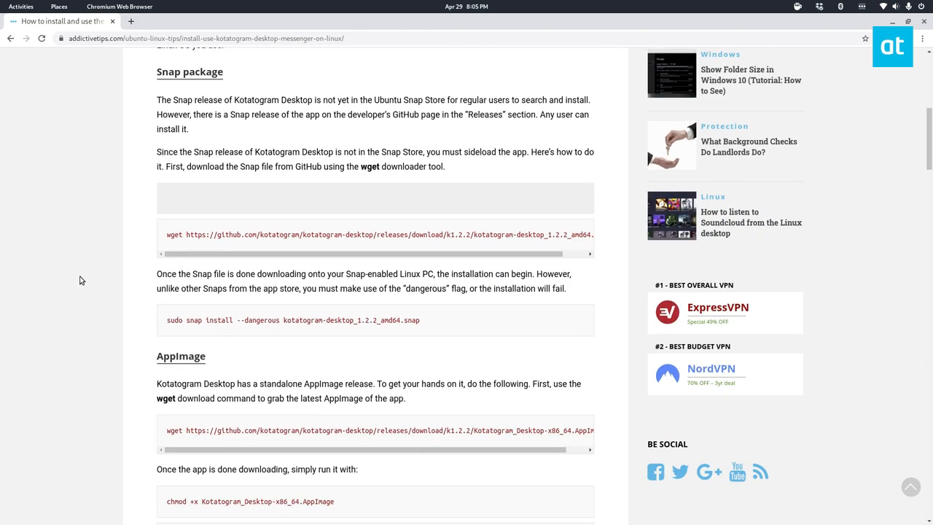
scroll(down, 3)
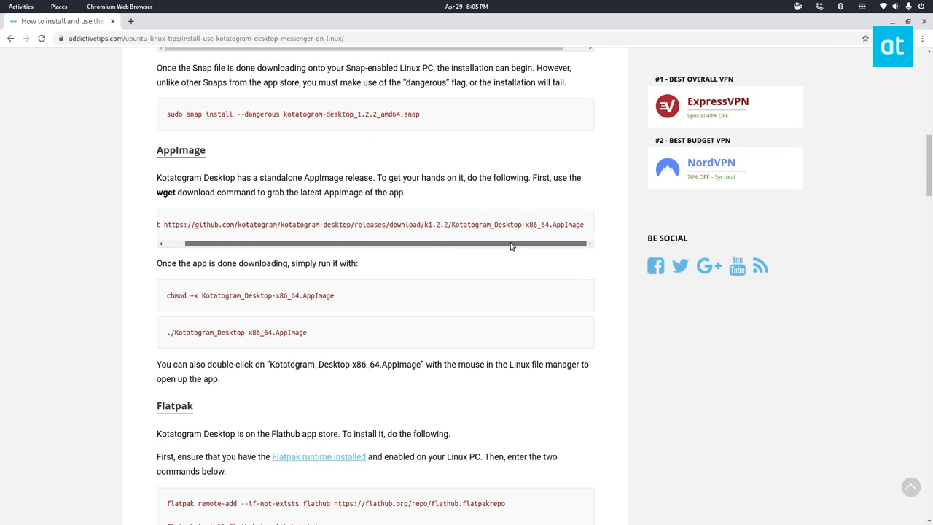
scroll(down, 3)
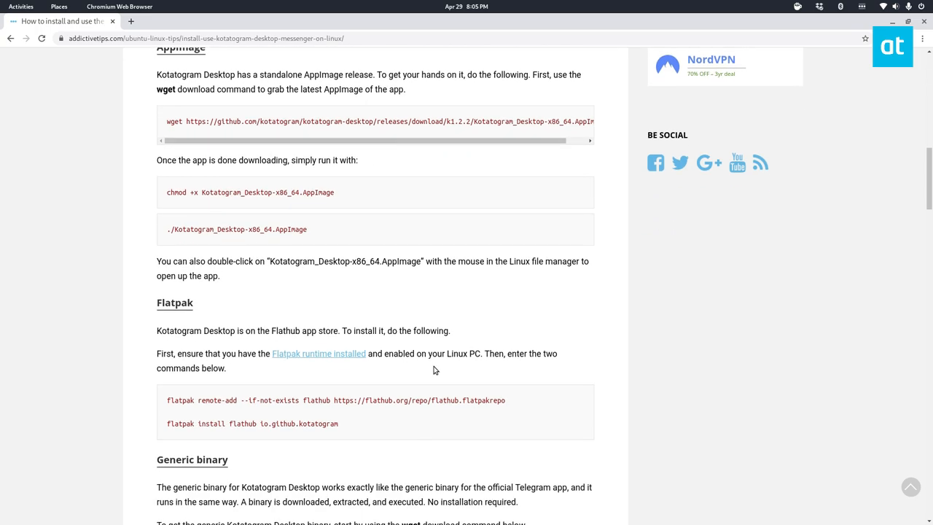
scroll(down, 3)
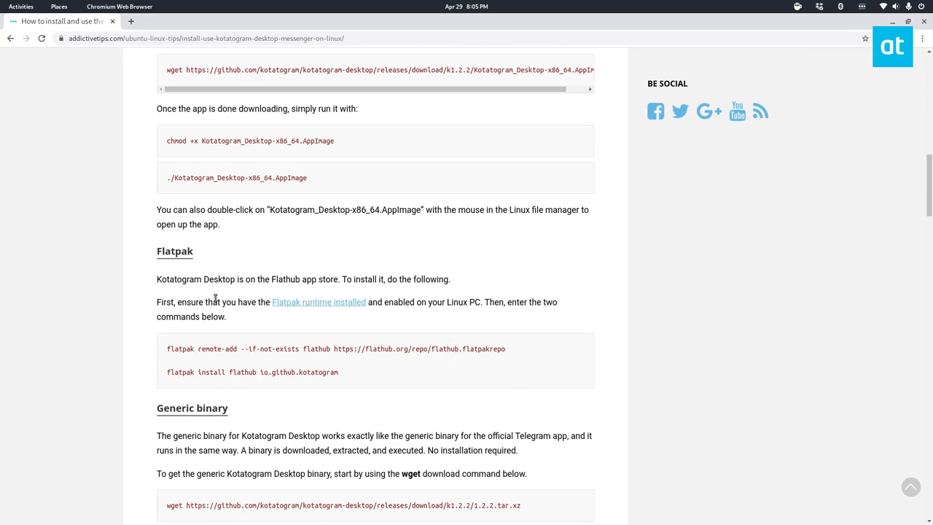
drag(212, 348, 338, 372)
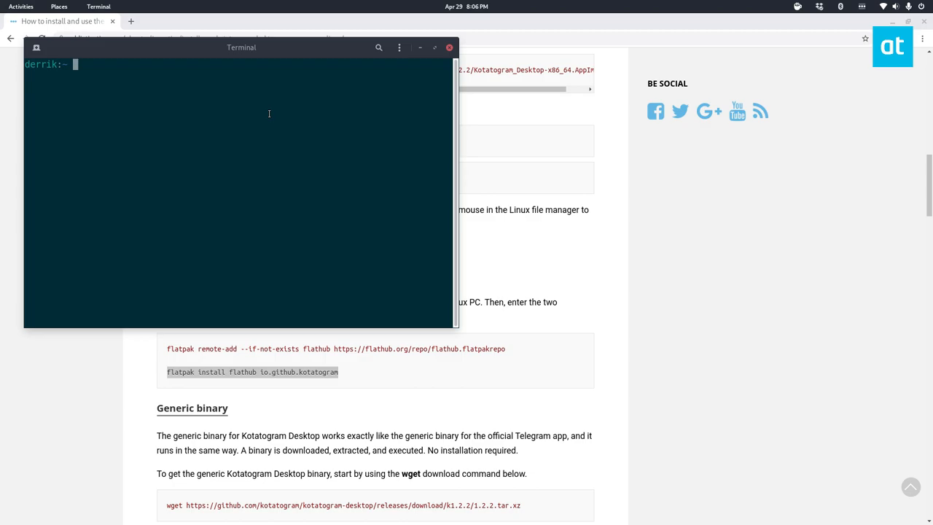
Run 'sudo flatpak install flathub io.github.kotatogram' in the terminal.
text(sudo flatpak install flathub io.github.kotatogram)
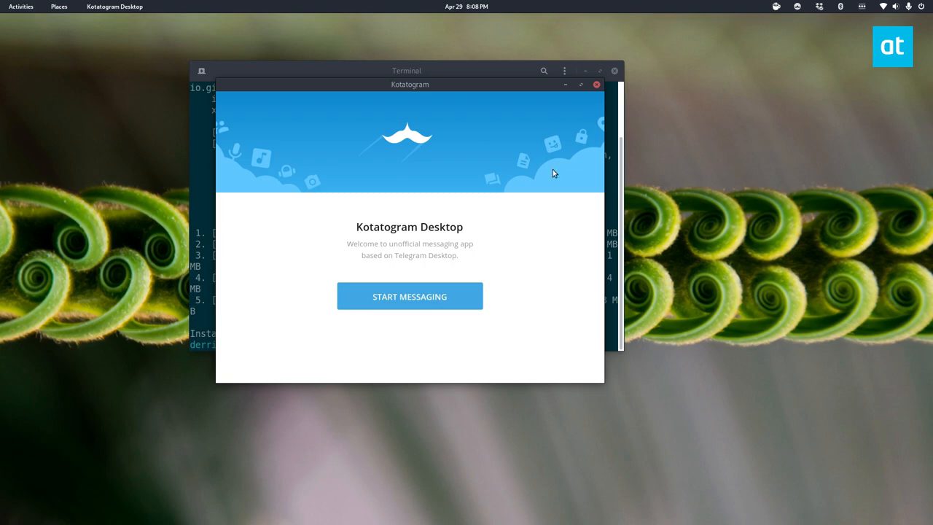
mouse_move(413, 176)
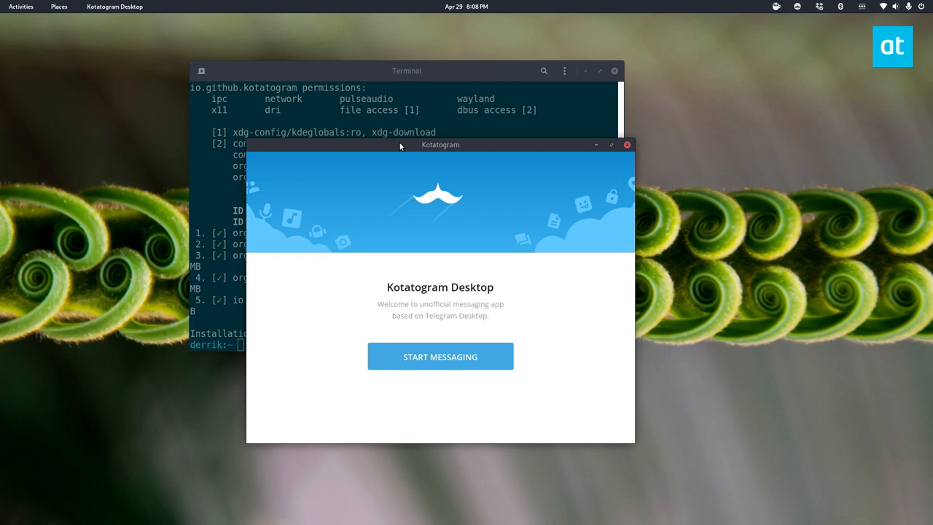
Drag the Kotatogram welcome window upward over the terminal.
drag(441, 144, 437, 97)
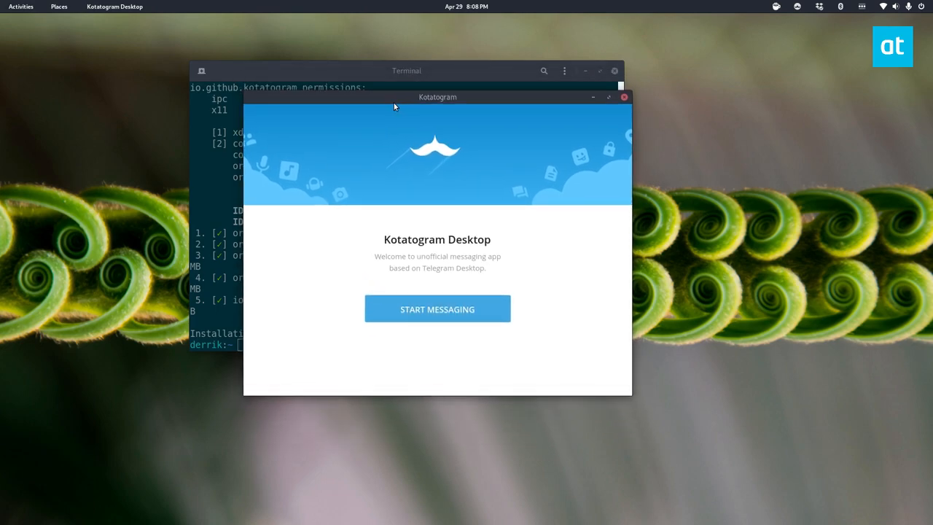
click(437, 308)
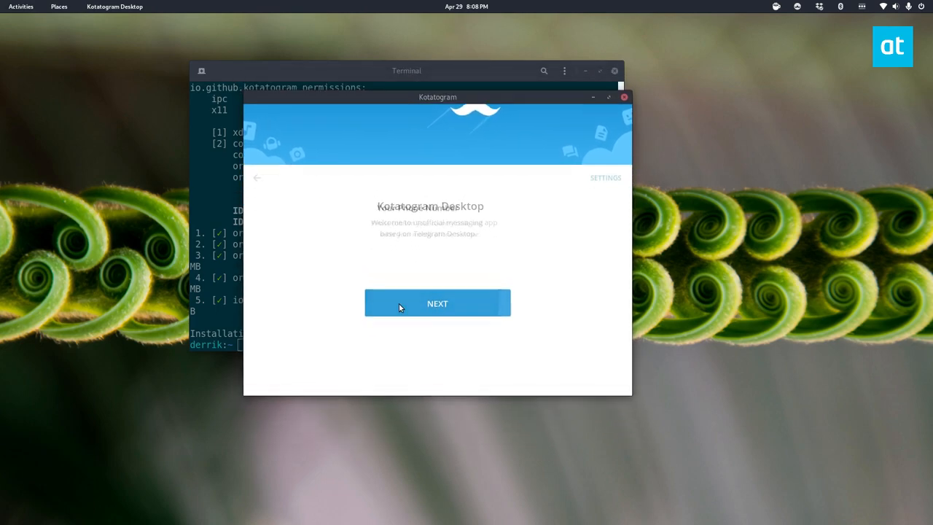
click(437, 303)
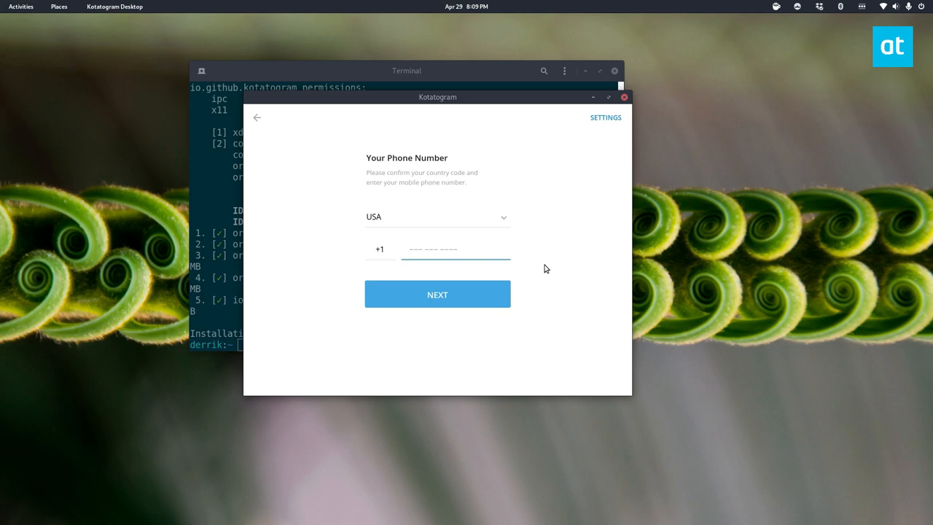
text(2)
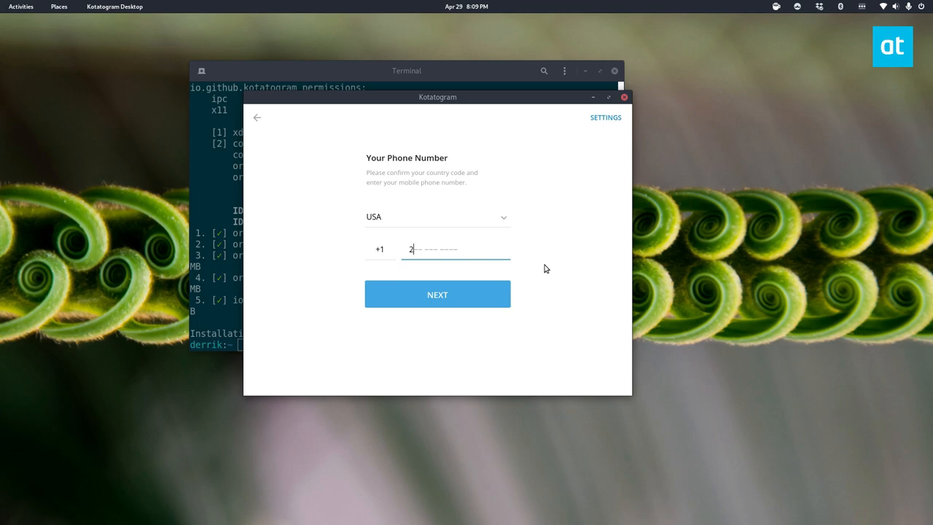
text(67 312 3512)
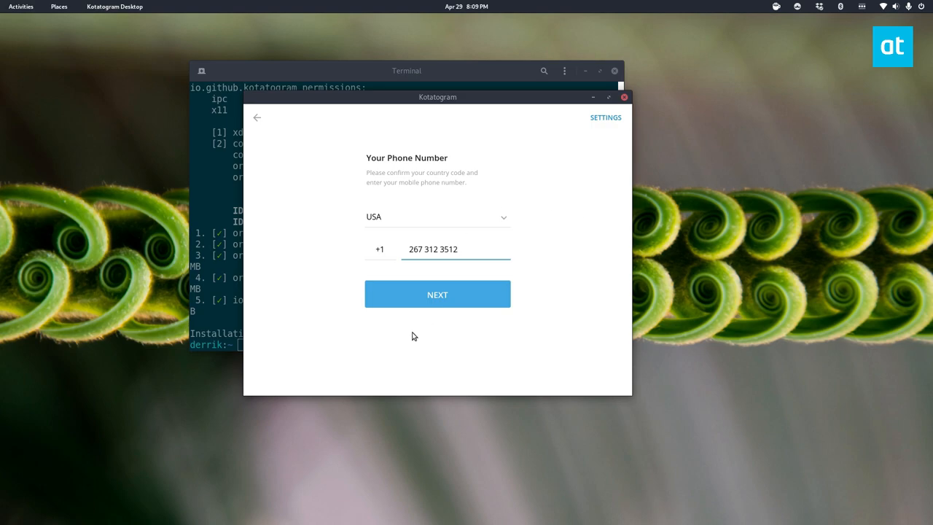
click(436, 293)
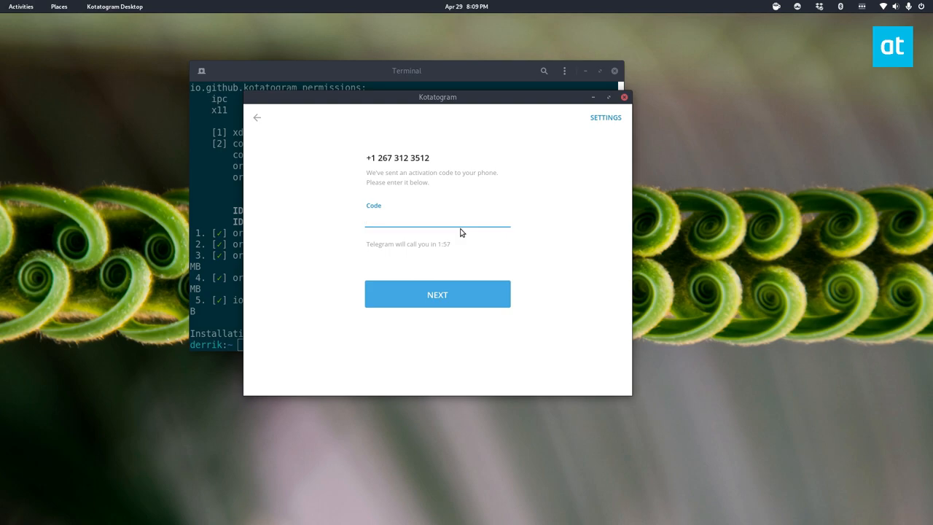
Open Kotatogram's settings from the top-right corner.
click(605, 117)
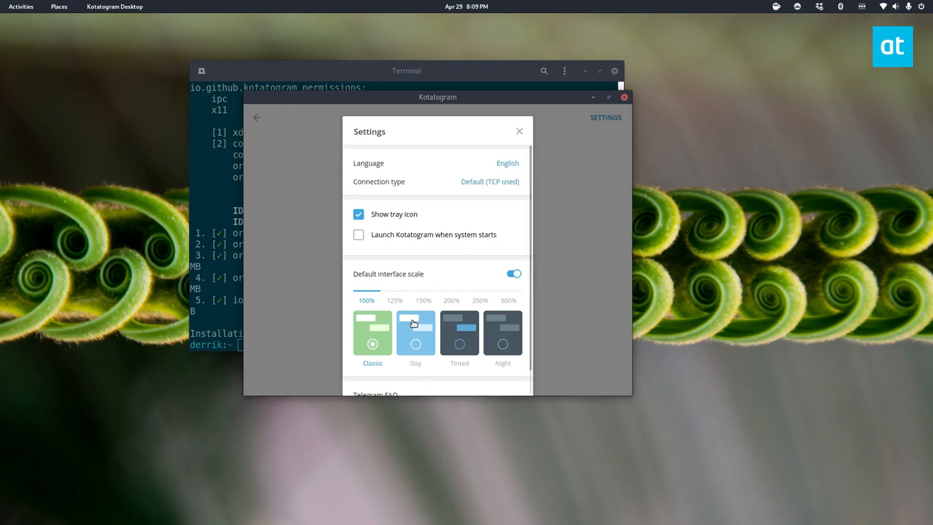
mouse_move(344, 151)
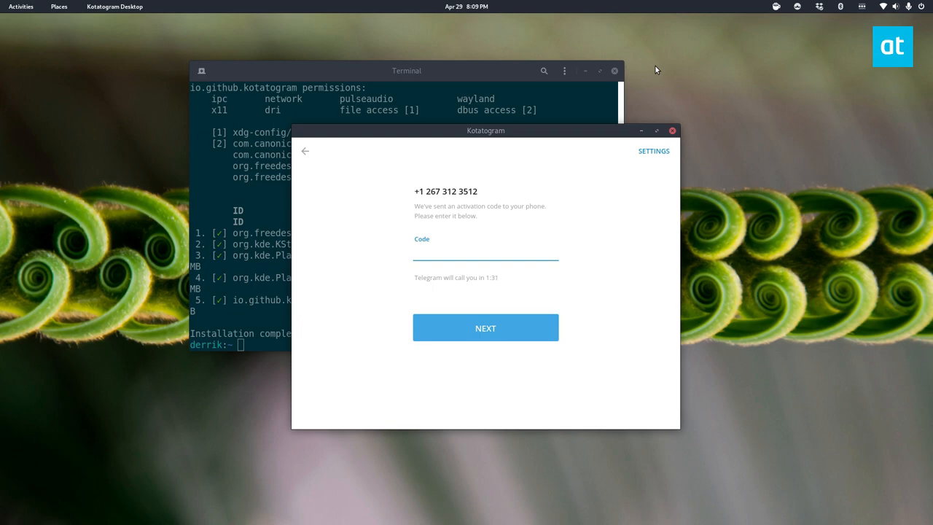
click(485, 252)
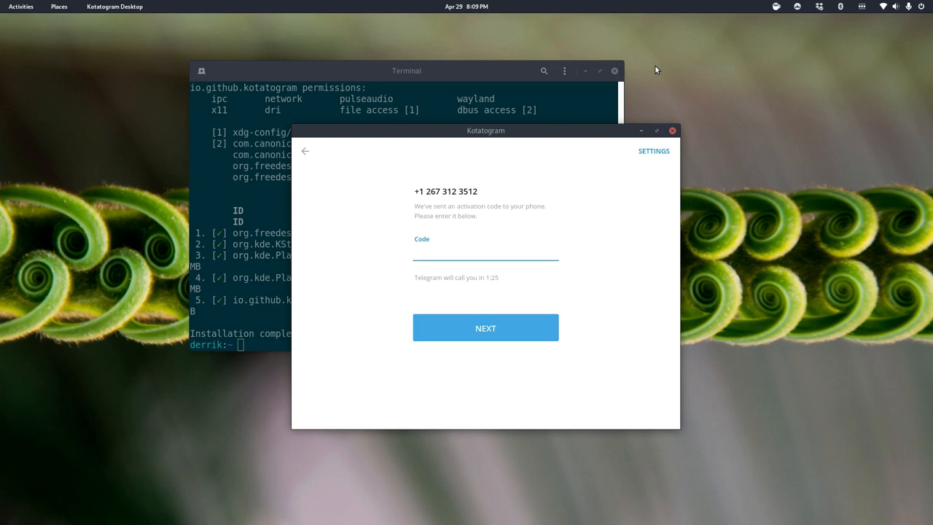
click(485, 250)
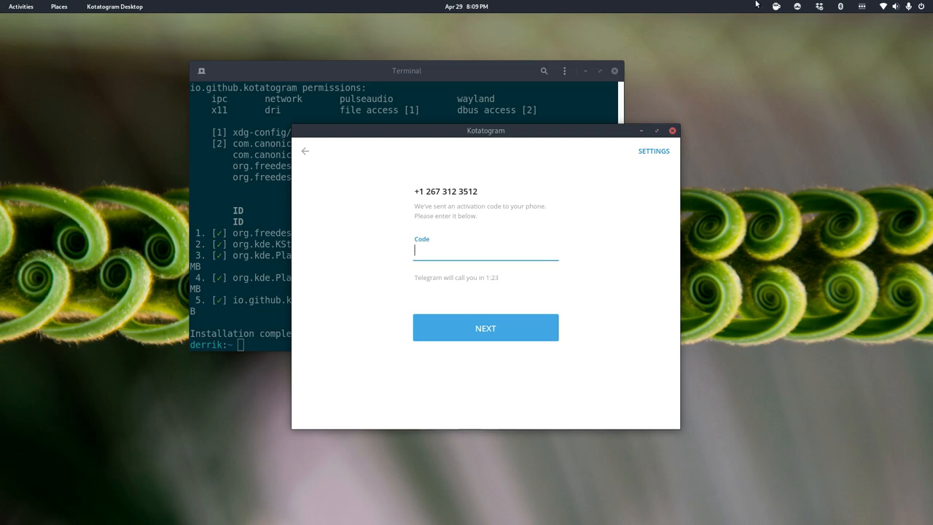